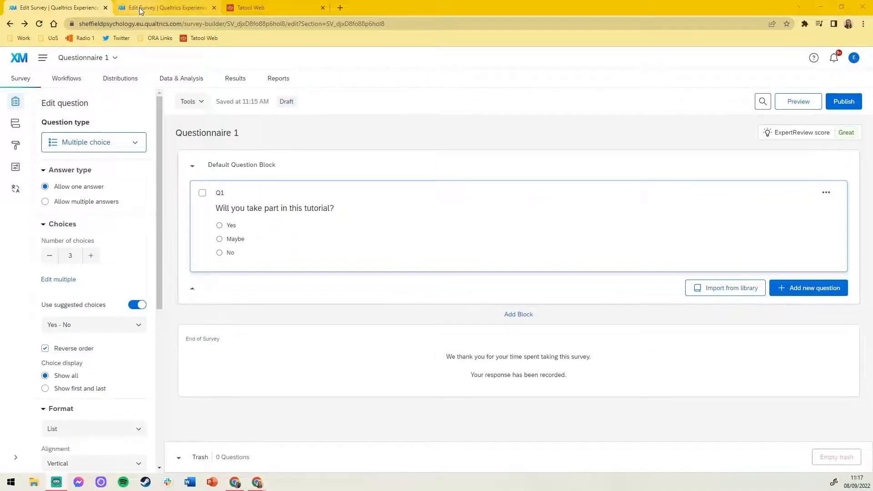
- Add an End of Survey element to Questionnaire 1's survey flow
{"action": "left_click", "coordinate": [165, 7]}
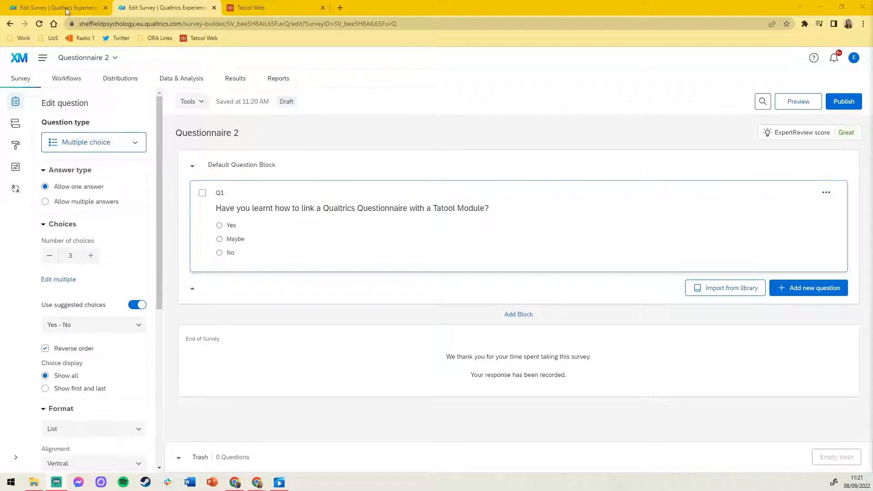
{"action": "left_click", "coordinate": [53, 7]}
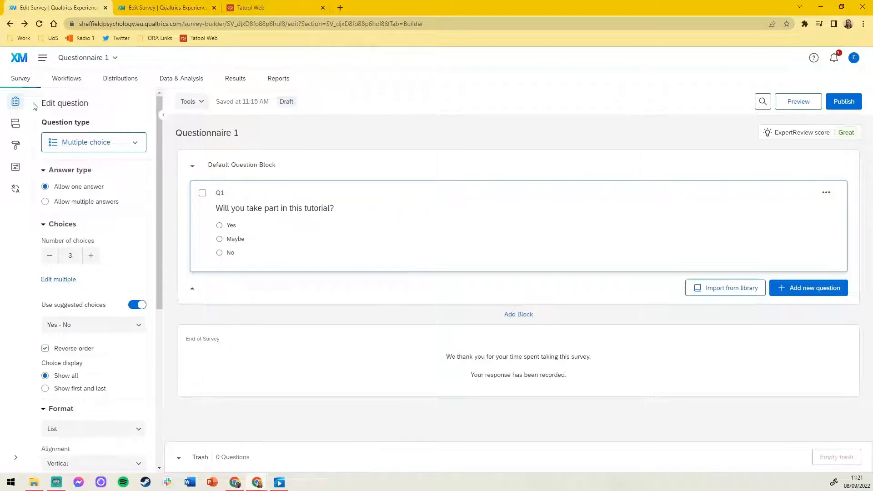
{"action": "left_click", "coordinate": [16, 123]}
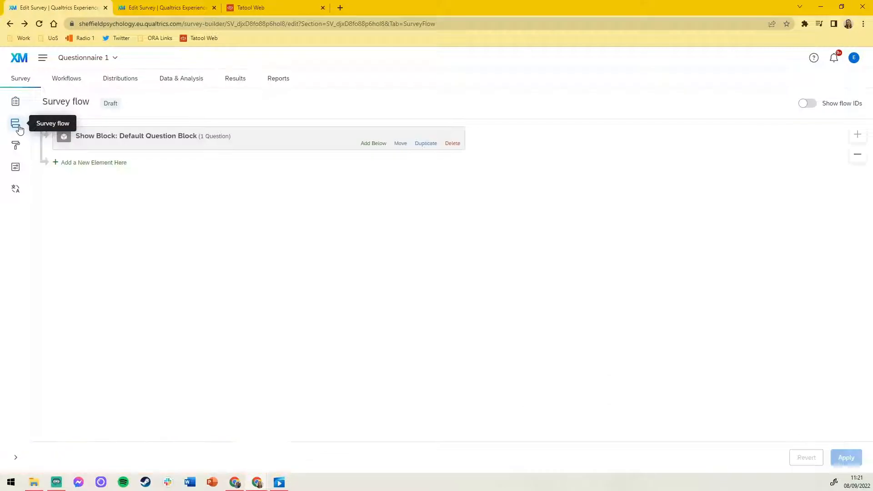
{"action": "mouse_move", "coordinate": [147, 162]}
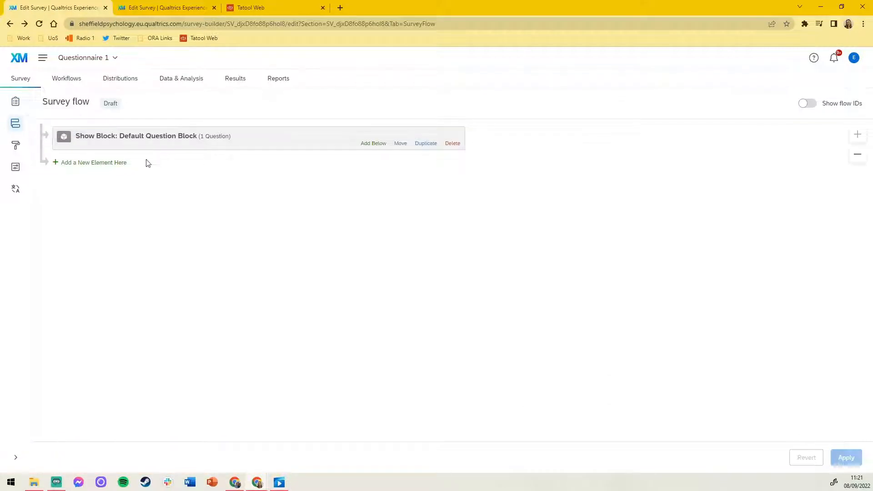
{"action": "left_click", "coordinate": [93, 162]}
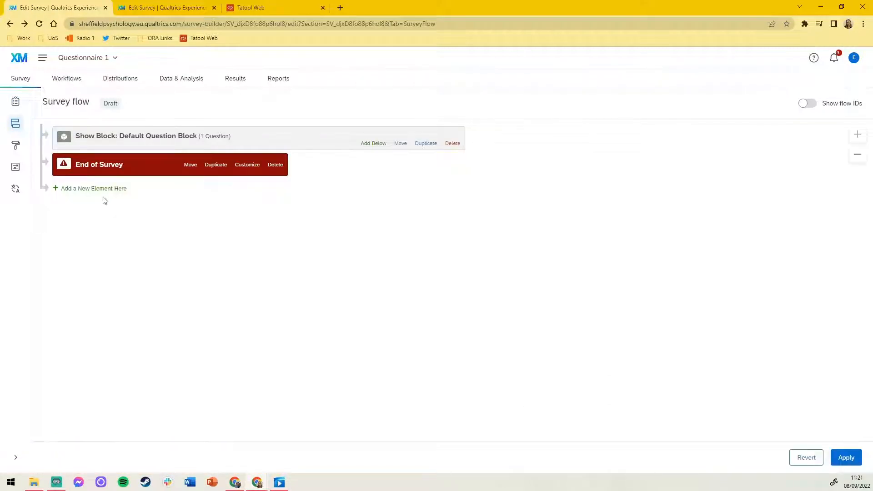
- Customize the ending to override survey options and redirect to a URL, field cleared
{"action": "left_click", "coordinate": [247, 165]}
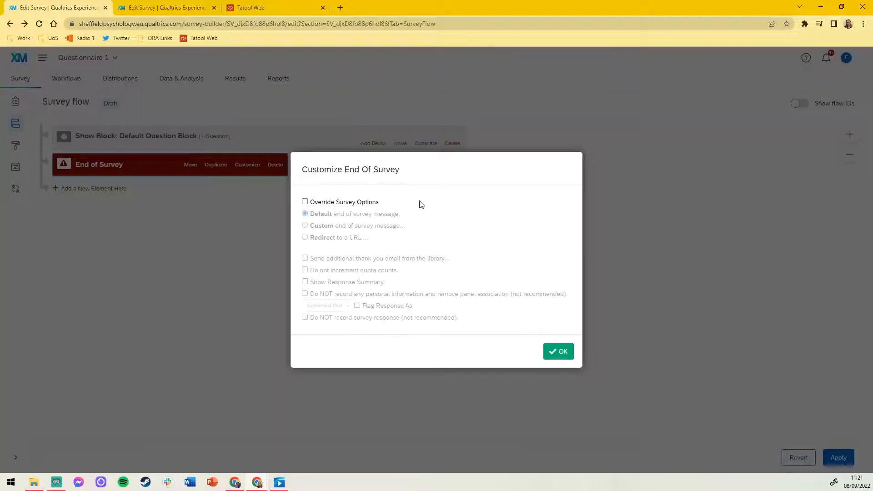
{"action": "left_click", "coordinate": [305, 201]}
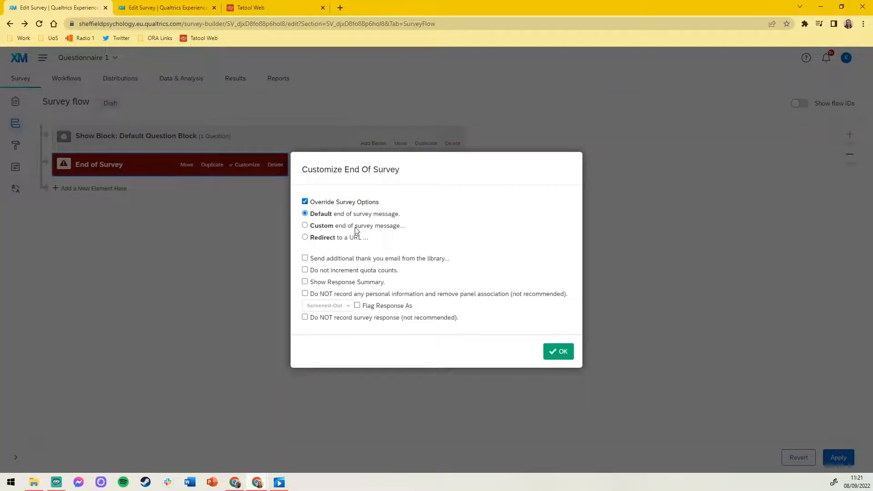
{"action": "left_click", "coordinate": [304, 237]}
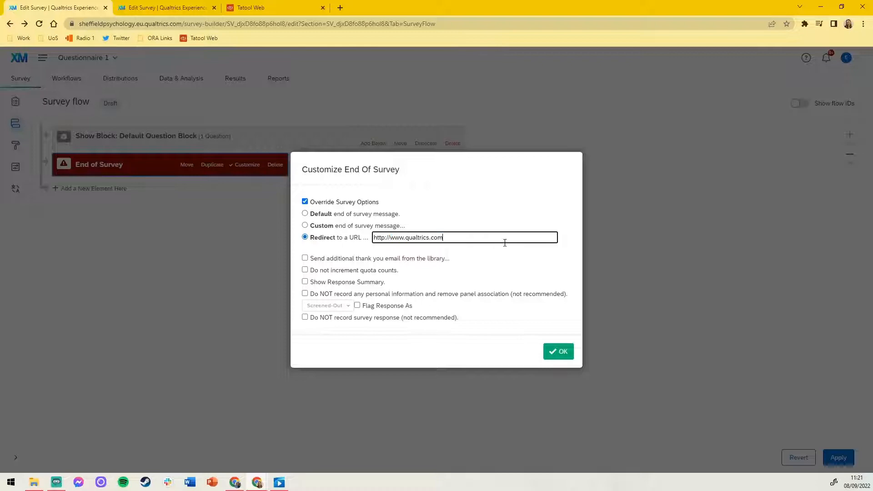
{"action": "key", "text": "ctrl+a"}
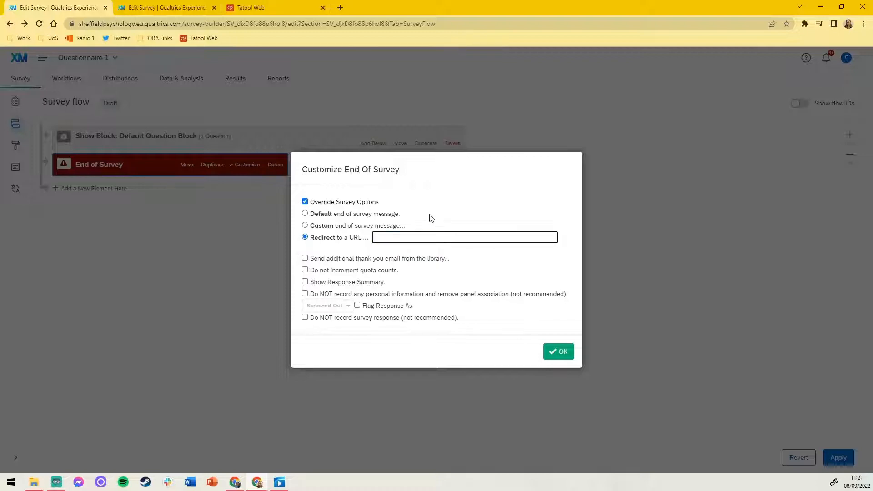
- Bring Tatool Web's editor into view, scrolled to Example Module for Tutorial
{"action": "left_click", "coordinate": [252, 7]}
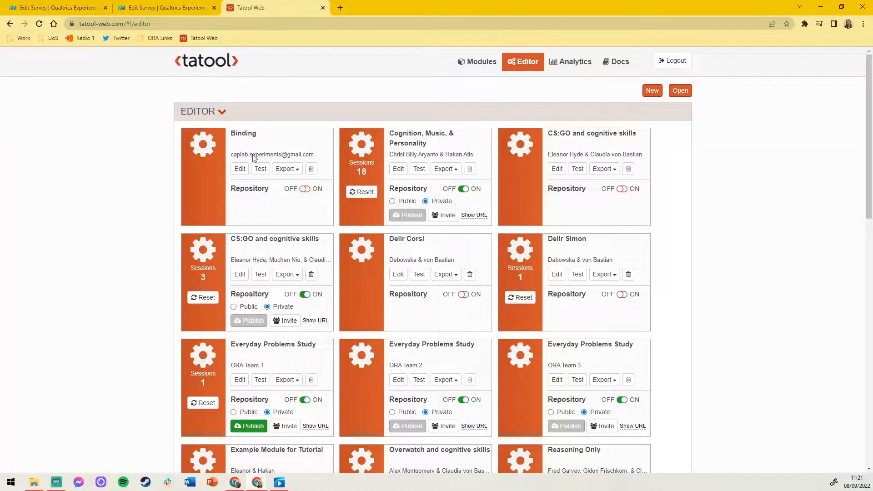
{"action": "scroll", "scroll_direction": "down", "scroll_amount": 3}
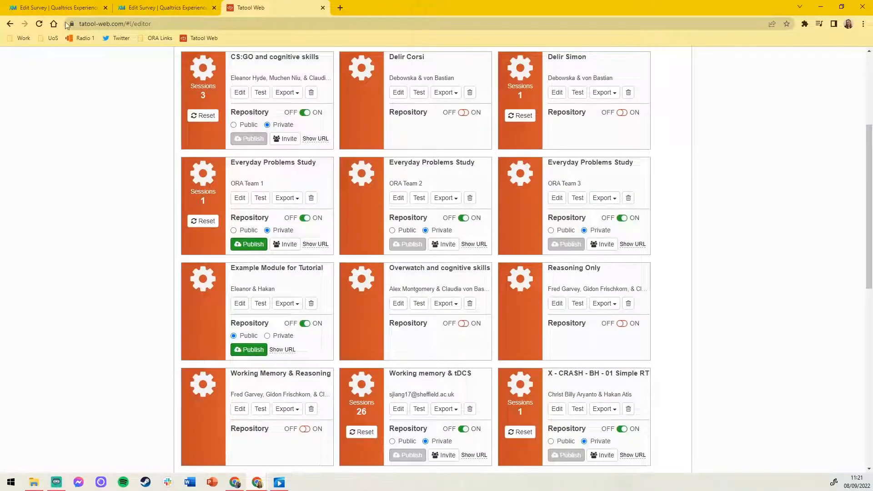
- Paste the Tatool public module URL as Questionnaire 1's redirect and confirm it
{"action": "left_click", "coordinate": [56, 8]}
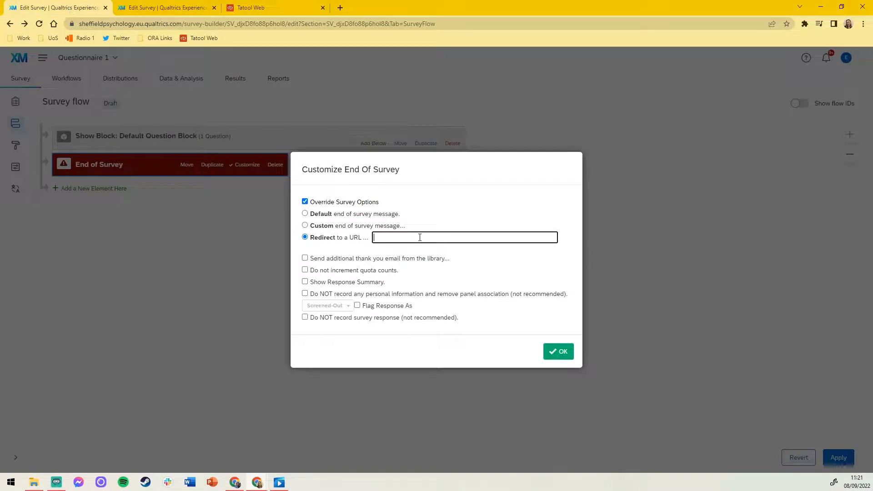
{"action": "type", "text": "ool-web.com/#!/public/f73f80be-2165-4349-8a2e-52882db15119"}
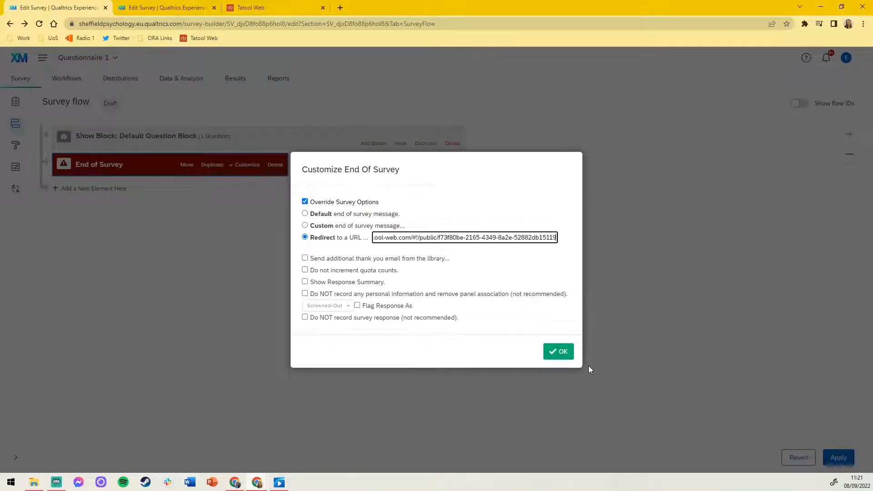
{"action": "left_click", "coordinate": [165, 7]}
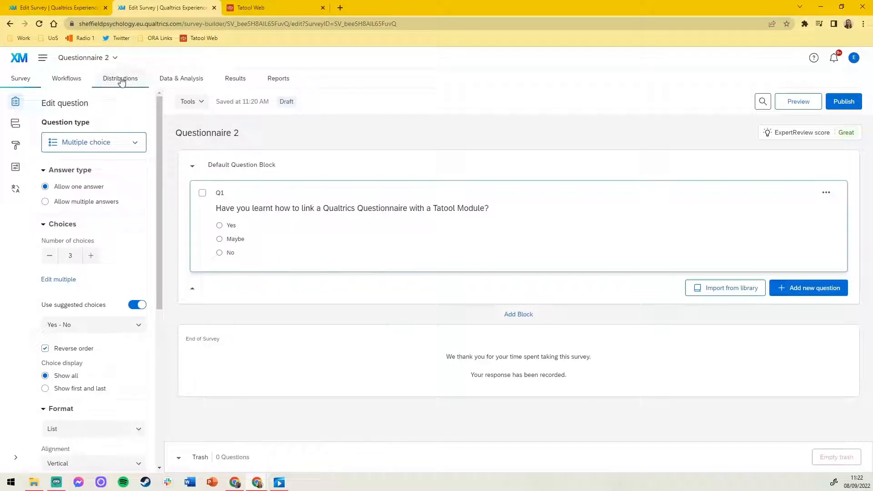
- Copy Questionnaire 2's single reusable survey link from Distributions and return to Tatool Web
{"action": "left_click", "coordinate": [120, 78]}
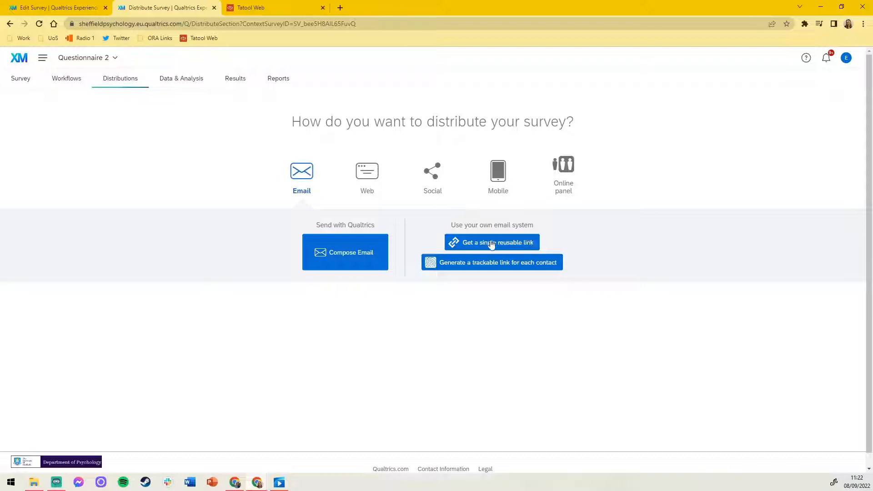
{"action": "left_click", "coordinate": [491, 242]}
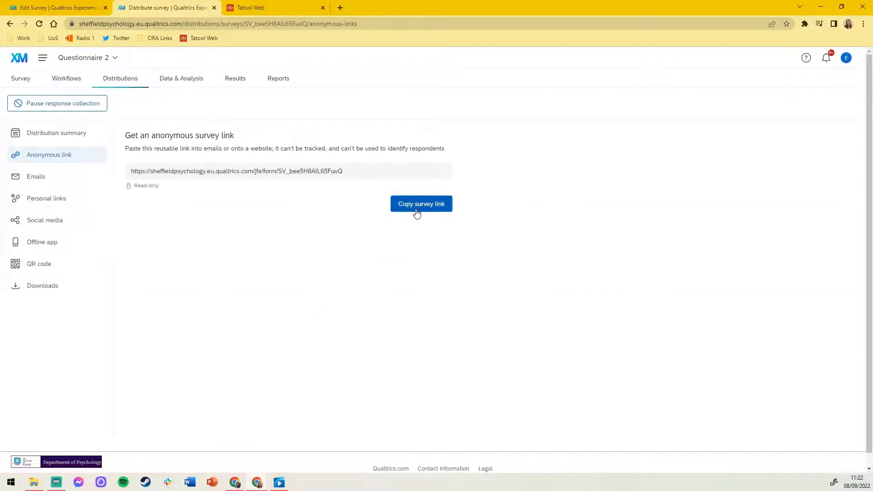
{"action": "left_click", "coordinate": [421, 203]}
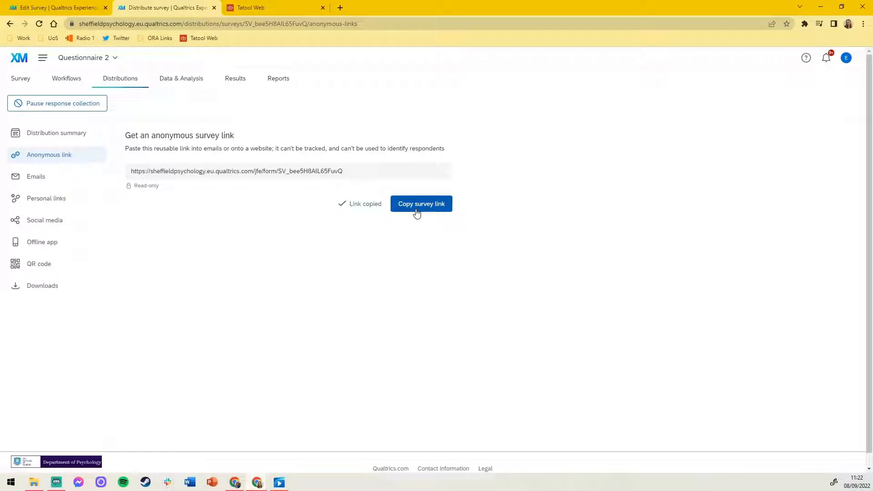
{"action": "left_click", "coordinate": [251, 7]}
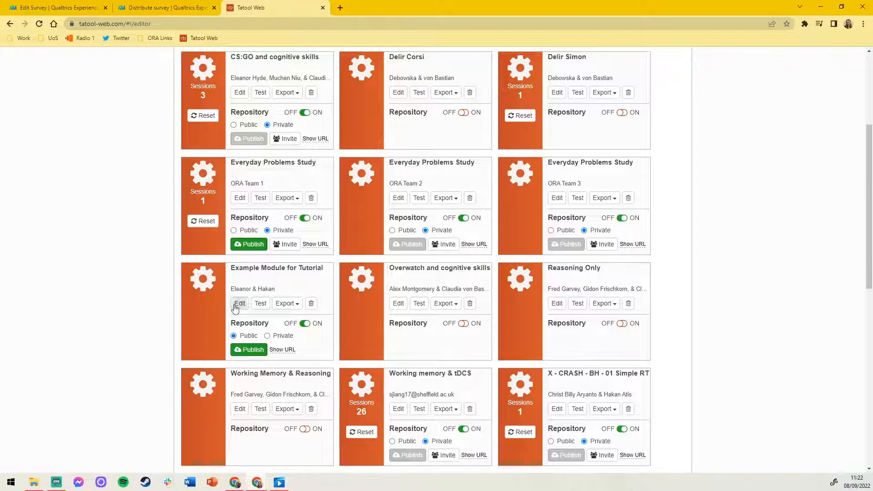
- Set Example Module for Tutorial's Redirect URL to Questionnaire 2's Qualtrics link and save it
{"action": "left_click", "coordinate": [239, 303]}
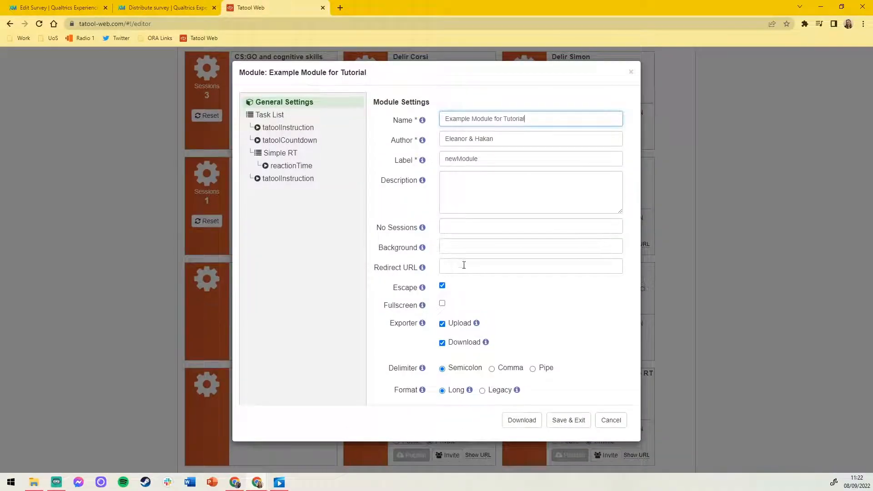
{"action": "type", "text": "lpsychology.eu.qualtrics.com/jfe/form/SV_bee5H8AIL65FuvQ"}
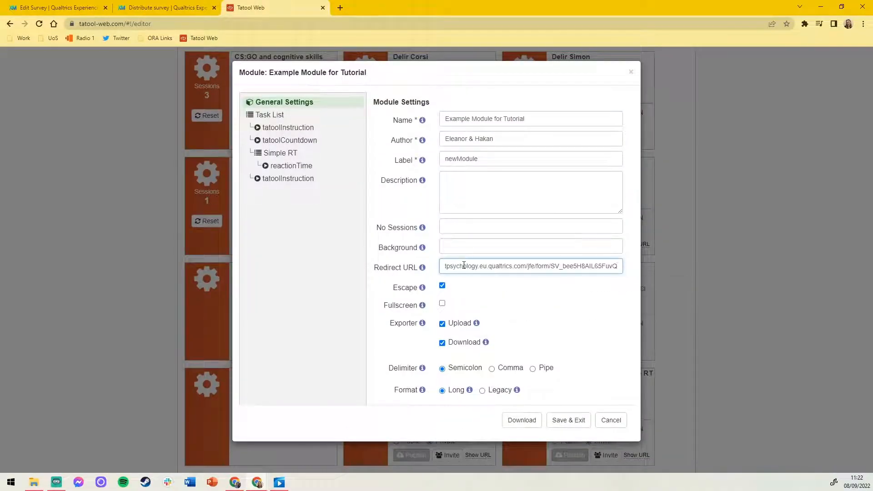
{"action": "mouse_move", "coordinate": [423, 267]}
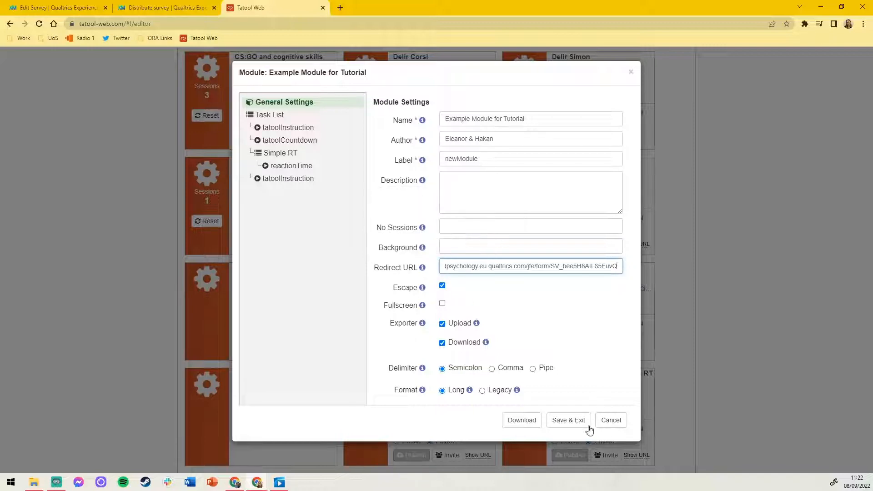
{"action": "left_click", "coordinate": [567, 420]}
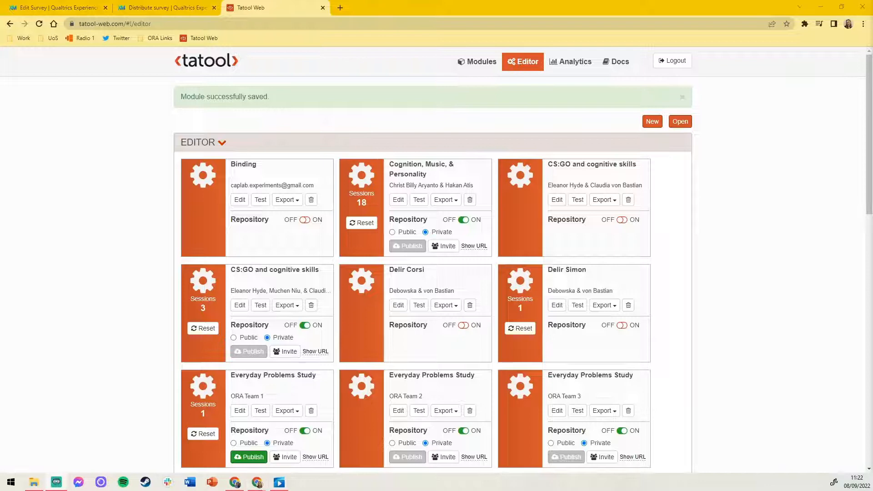
{"action": "left_click", "coordinate": [165, 7]}
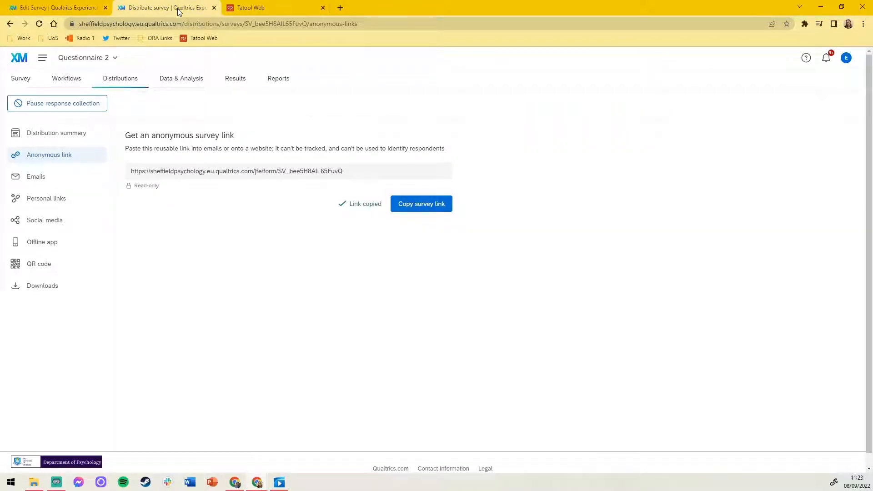
- Add an Embedded Data element to Questionnaire 2's survey flow
{"action": "left_click", "coordinate": [20, 78]}
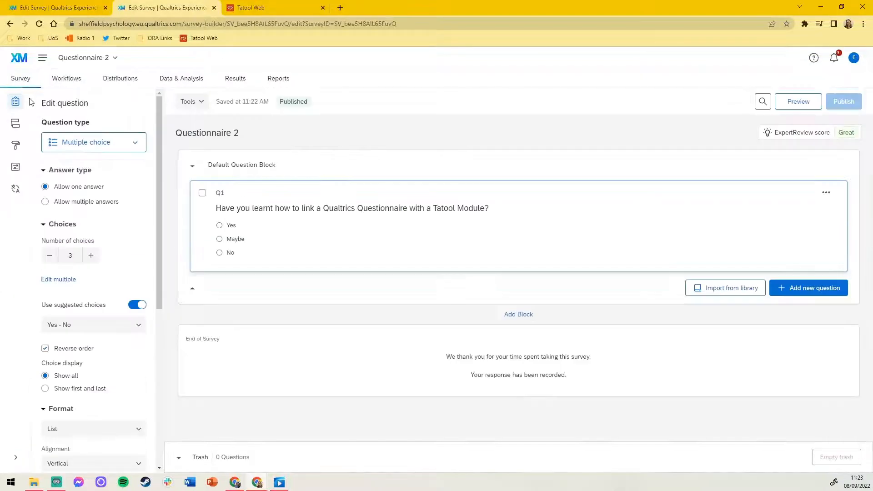
{"action": "left_click", "coordinate": [15, 122]}
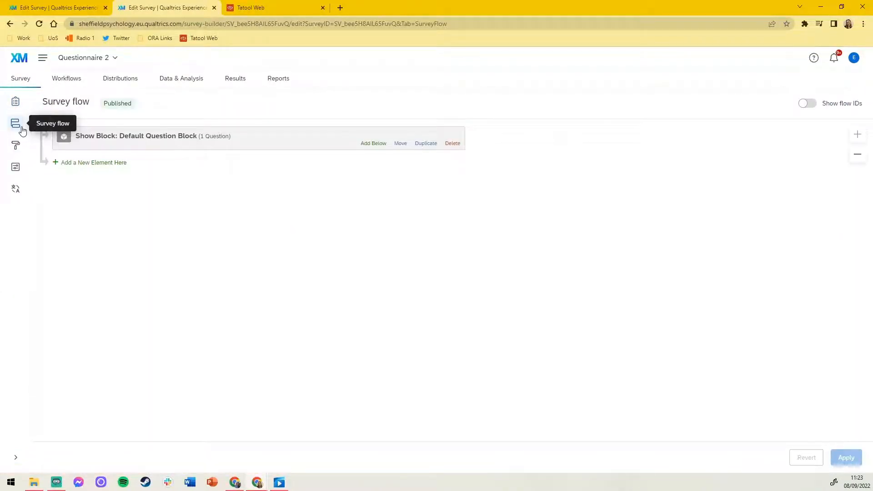
{"action": "left_click", "coordinate": [93, 161]}
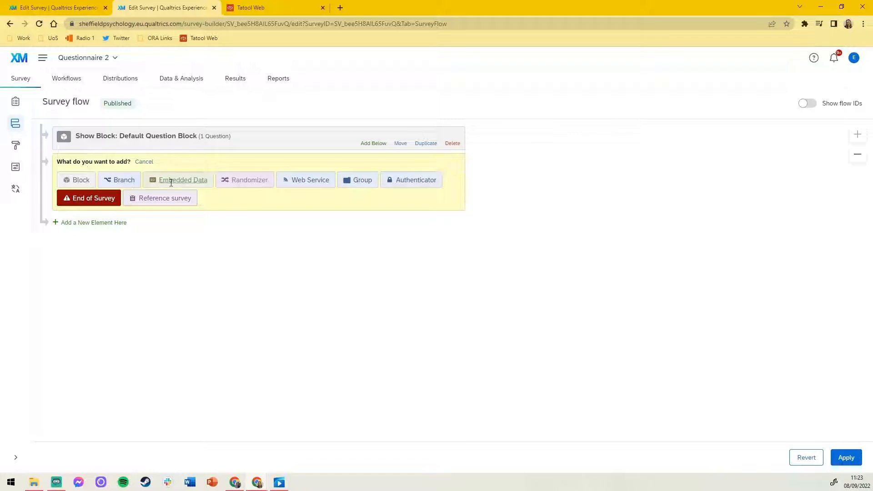
{"action": "left_click", "coordinate": [183, 179]}
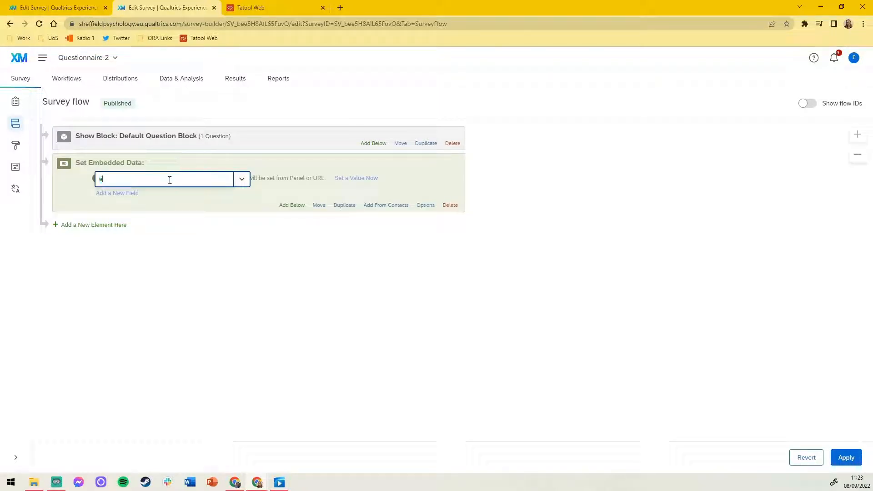
- Name the embedded fields exitid and sessiontoken and apply the flow changes
{"action": "type", "text": "xitid"}
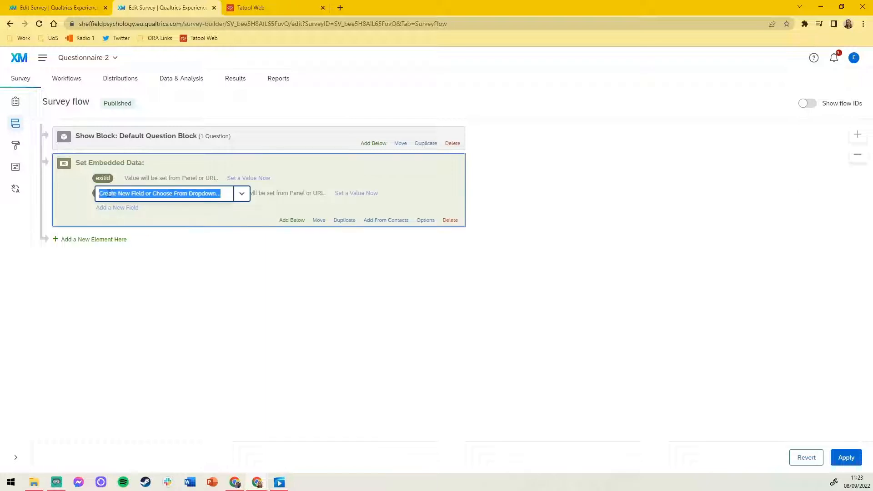
{"action": "type", "text": "sessiontoken"}
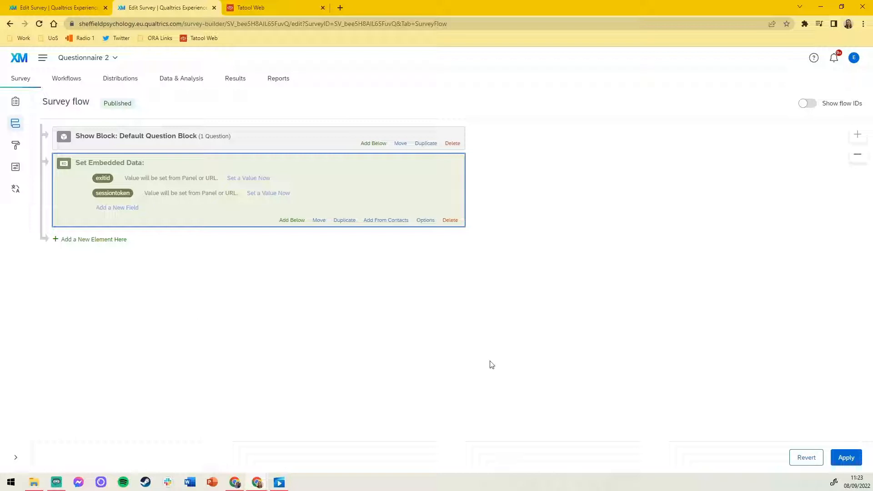
{"action": "left_click", "coordinate": [846, 458]}
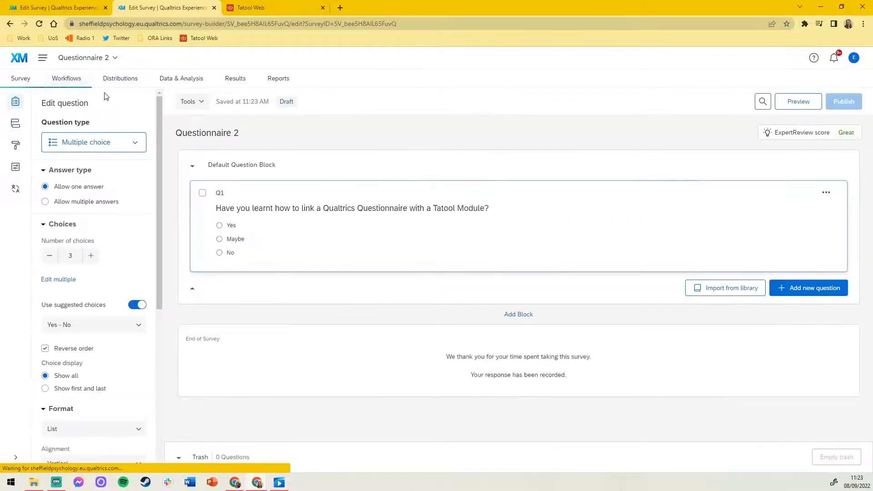
- Publish Questionnaire 2, then Questionnaire 1, and check the Tatool module shows published
{"action": "left_click", "coordinate": [844, 101]}
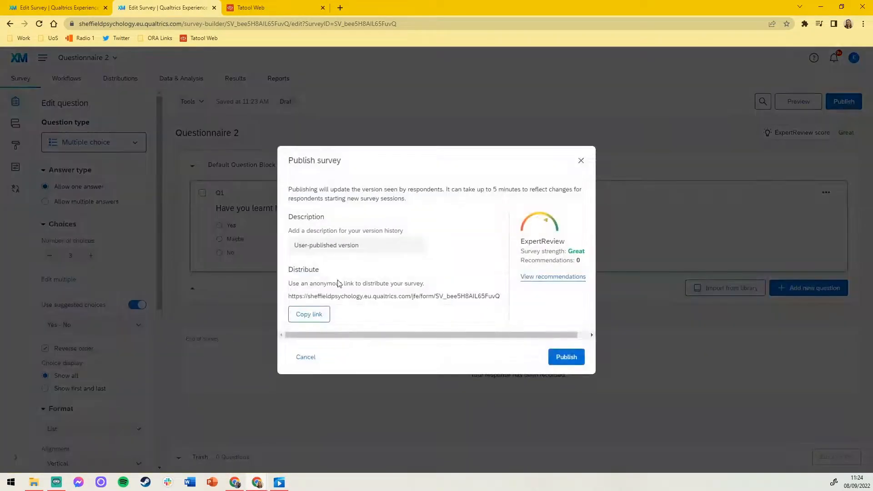
{"action": "left_click", "coordinate": [566, 357]}
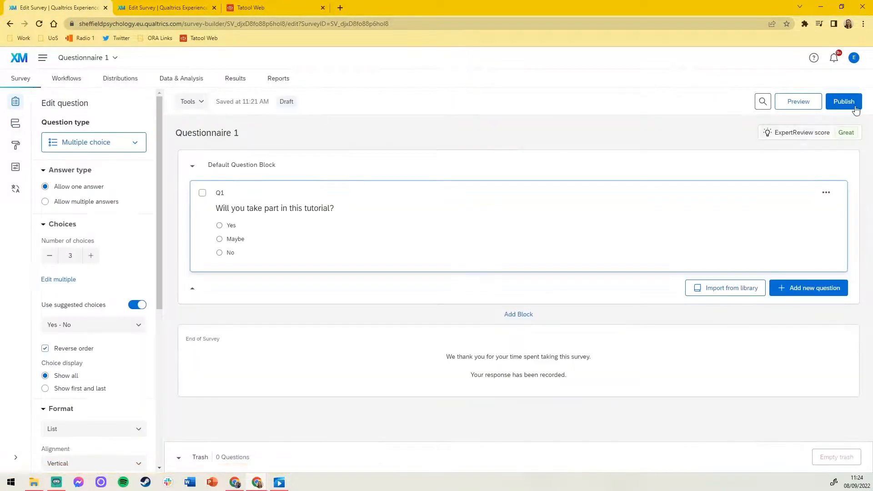
{"action": "left_click", "coordinate": [844, 101]}
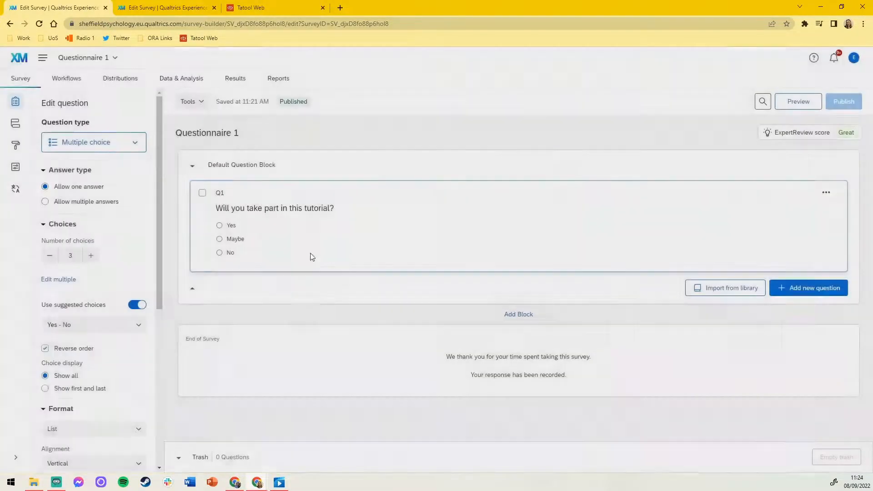
{"action": "left_click", "coordinate": [262, 8]}
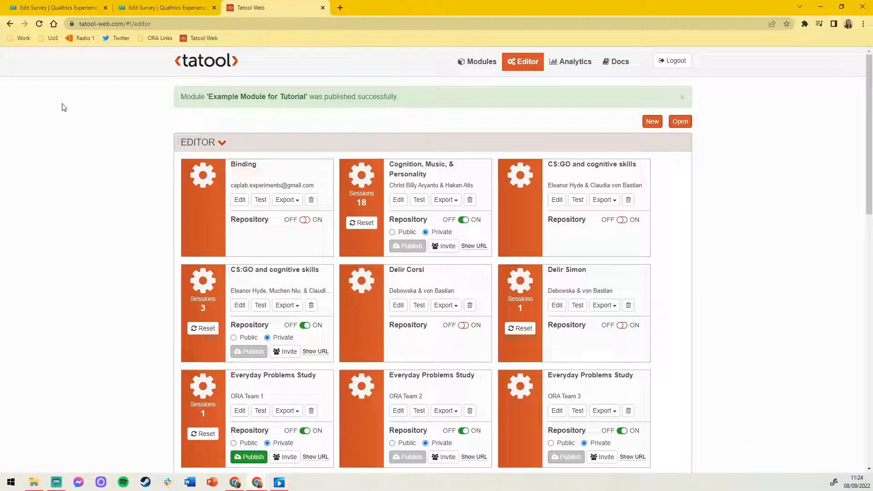
{"action": "left_click", "coordinate": [53, 7]}
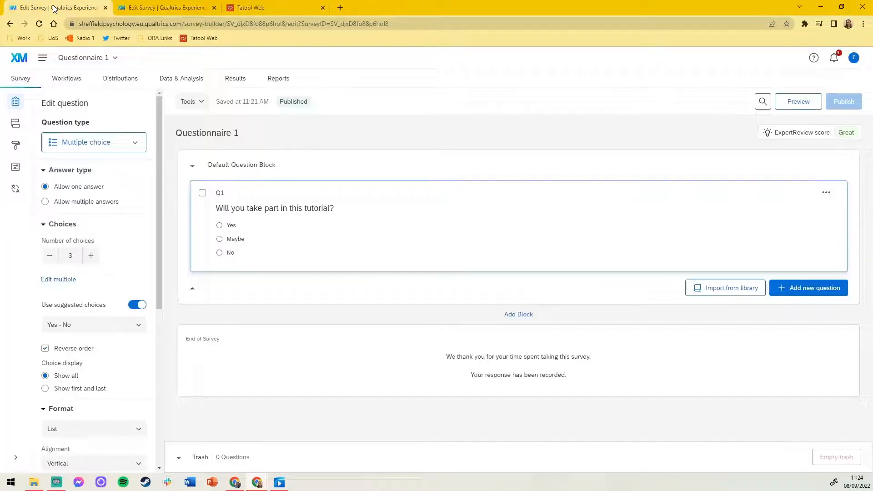
- Copy Questionnaire 1's anonymous survey link from Distributions
{"action": "left_click", "coordinate": [120, 78]}
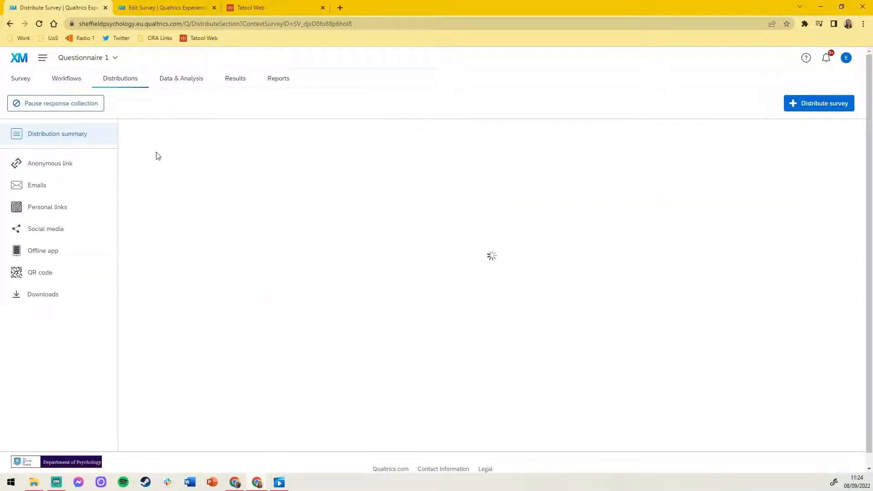
{"action": "left_click", "coordinate": [50, 163]}
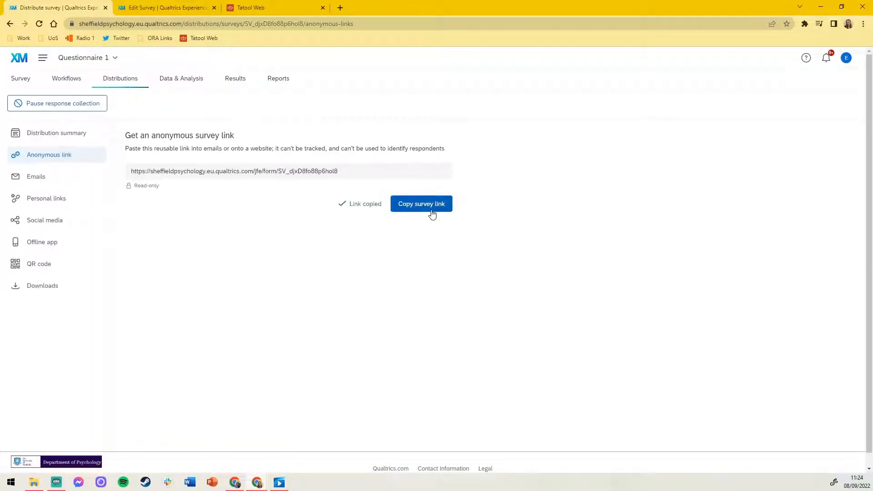
{"action": "left_click", "coordinate": [449, 8]}
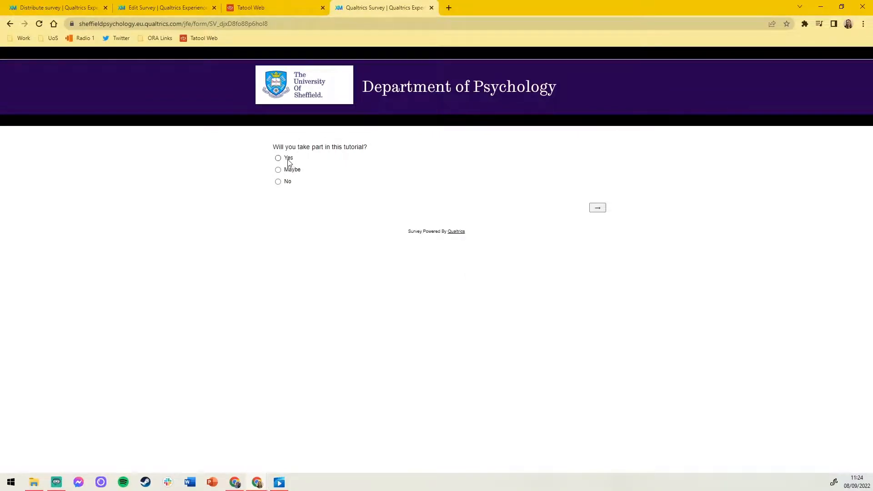
- Answer Yes on Questionnaire 1, start the Tatool module and run it to Task complete
{"action": "left_click", "coordinate": [597, 207]}
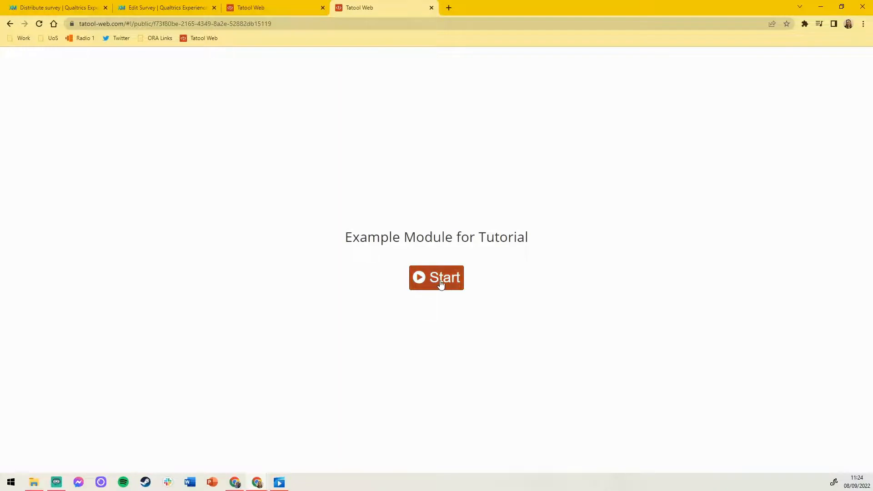
{"action": "left_click", "coordinate": [436, 278]}
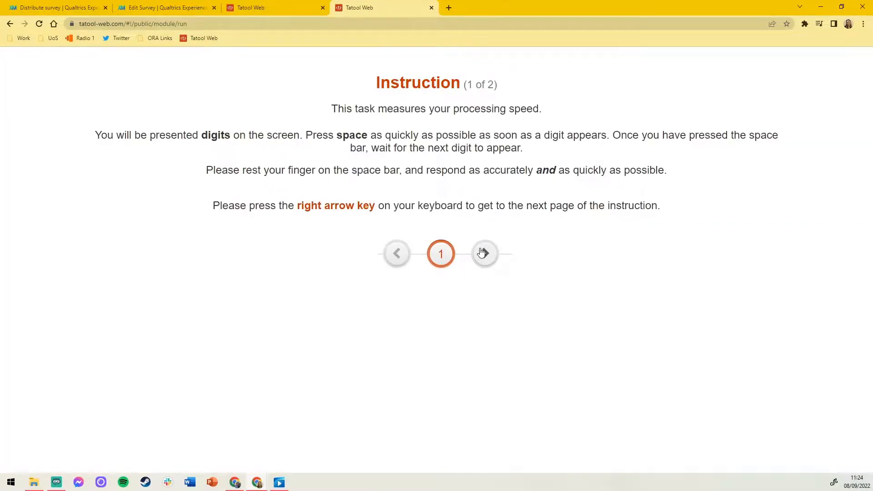
{"action": "key", "text": "right"}
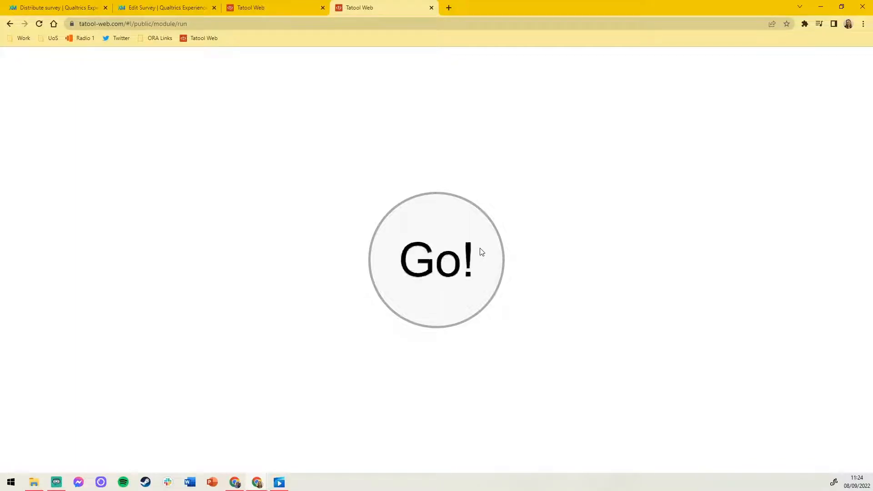
{"action": "left_click", "coordinate": [436, 259]}
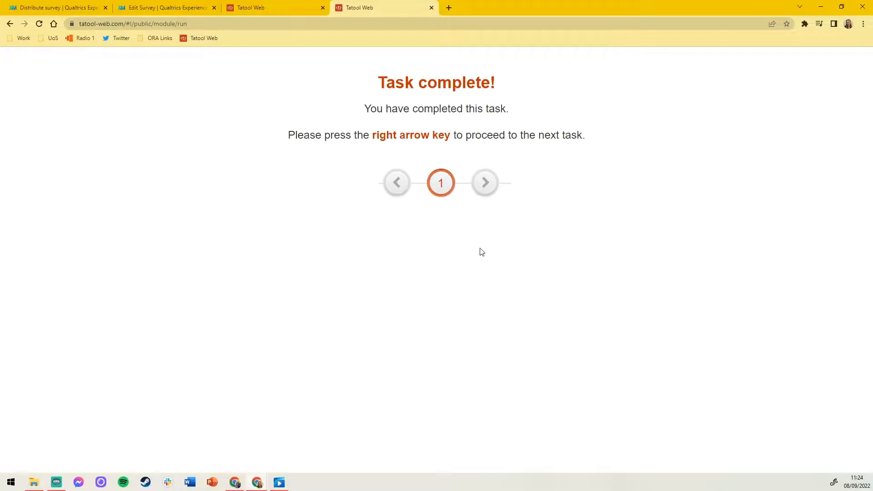
{"action": "key", "text": "Right"}
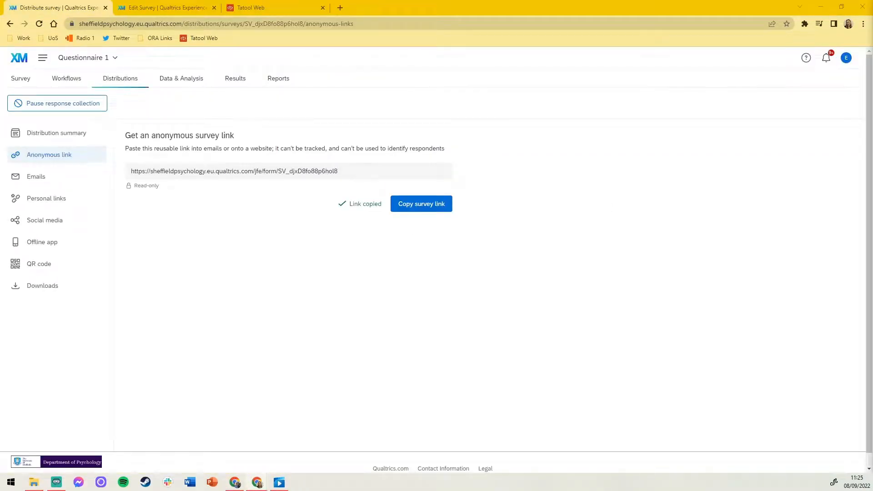
- View Questionnaire 2's recorded response in Data & Analysis and bring up the column chooser
{"action": "left_click", "coordinate": [164, 8]}
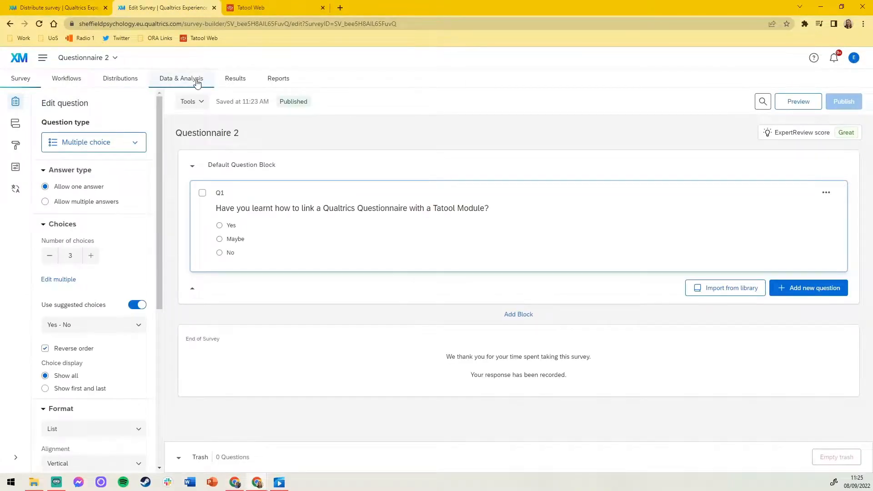
{"action": "left_click", "coordinate": [181, 78]}
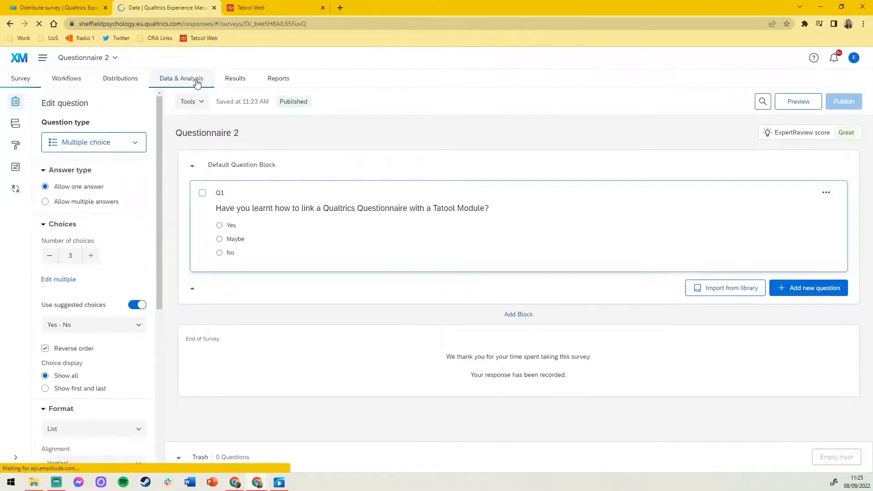
{"action": "left_click", "coordinate": [180, 78]}
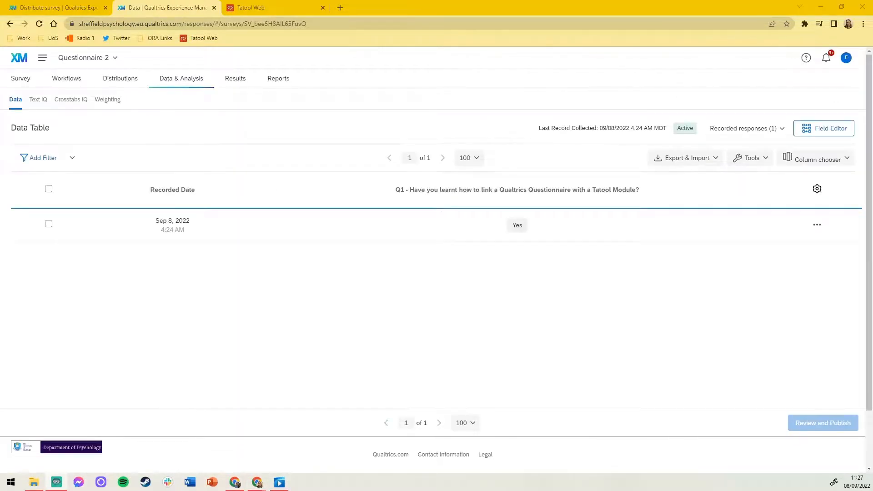
{"action": "mouse_move", "coordinate": [816, 189]}
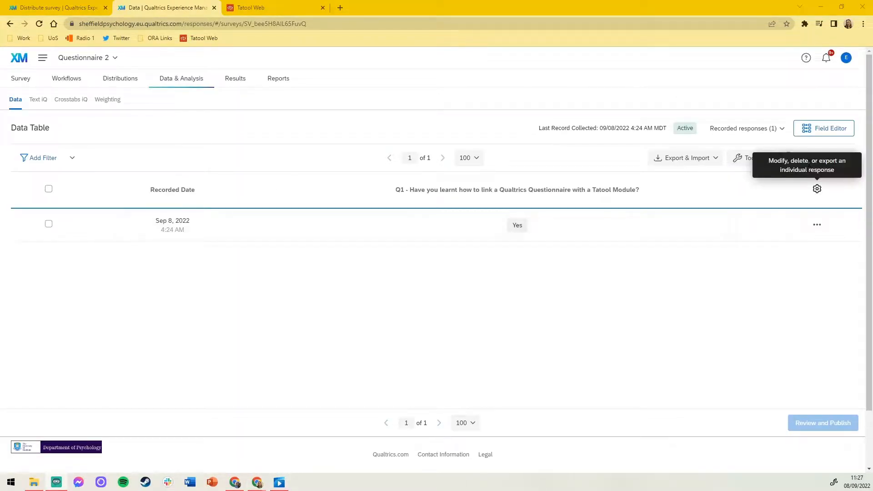
{"action": "left_click", "coordinate": [817, 159]}
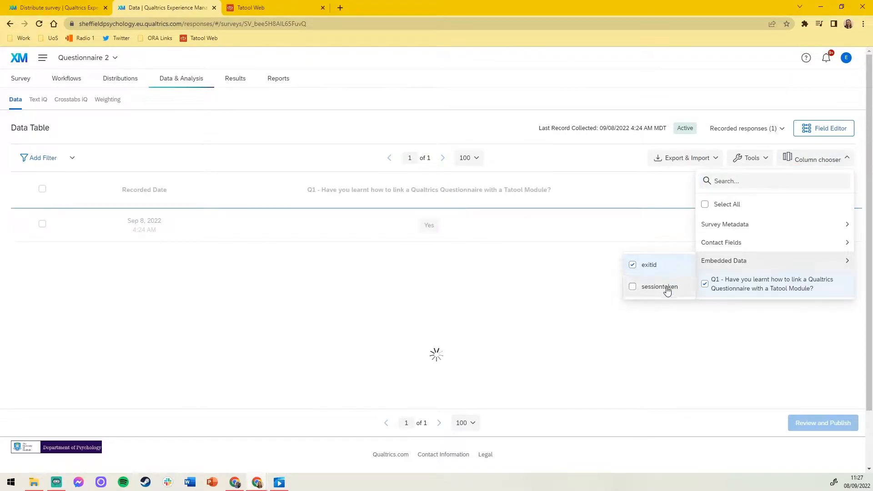
{"action": "left_click", "coordinate": [633, 287]}
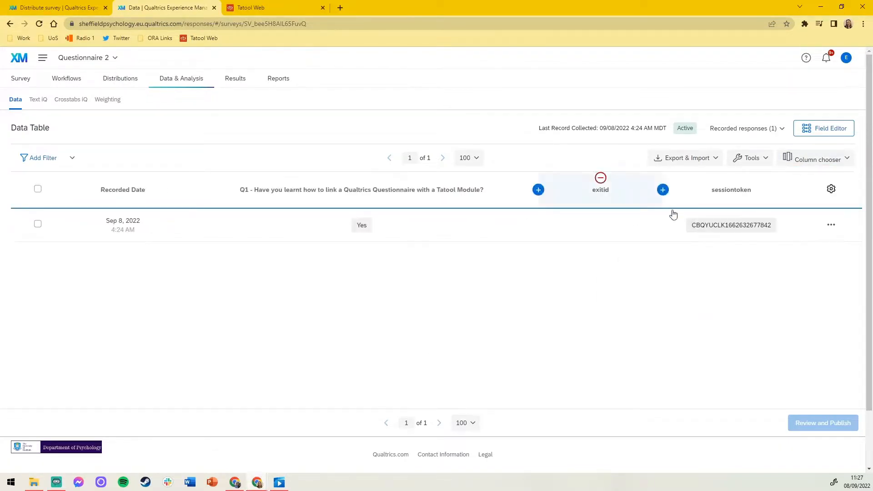
{"action": "mouse_move", "coordinate": [745, 252]}
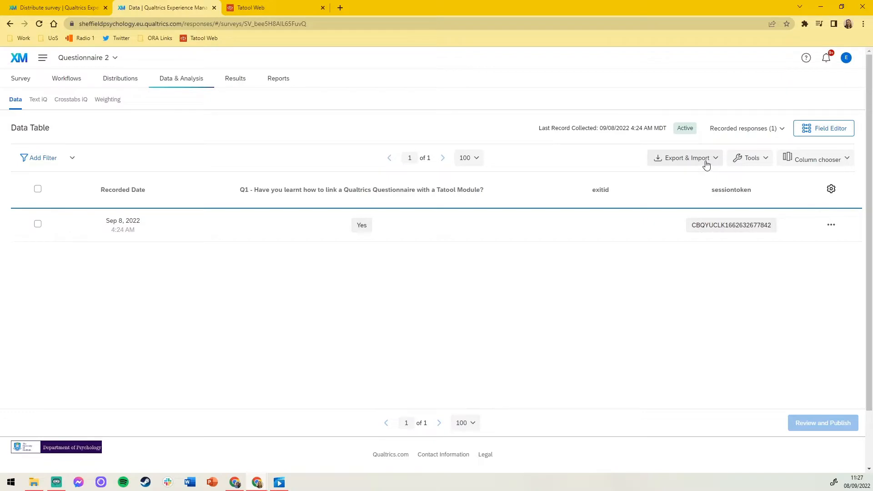
{"action": "mouse_move", "coordinate": [629, 161]}
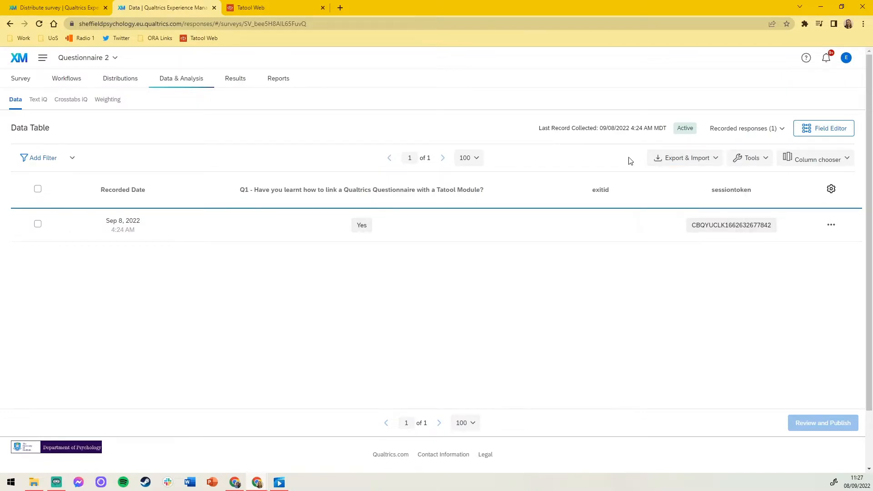